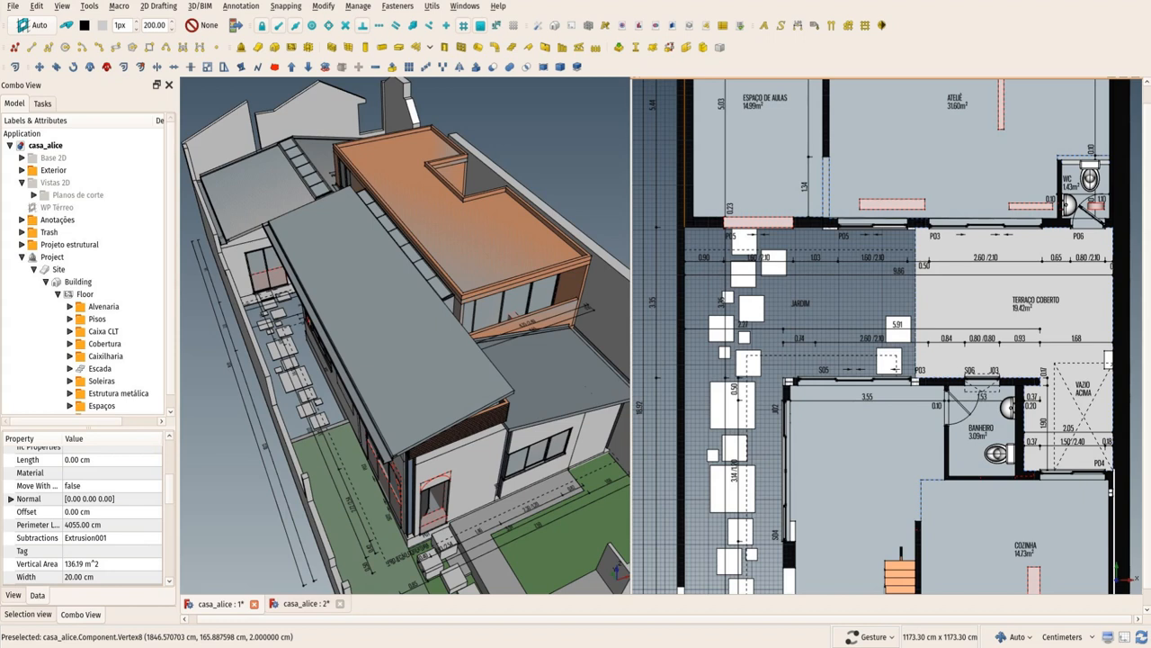
# Open the 'List of MicroMVDs' wiki page listing templates from Project setup to COBie.
pyautogui.click(387, 610)
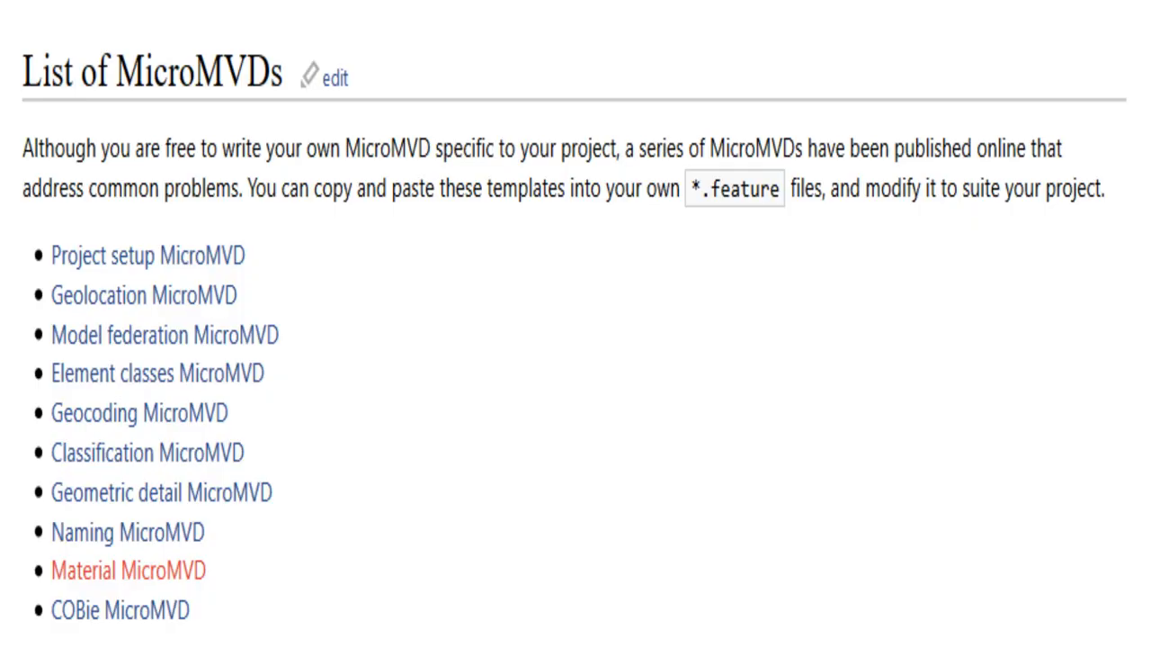
pyautogui.click(148, 255)
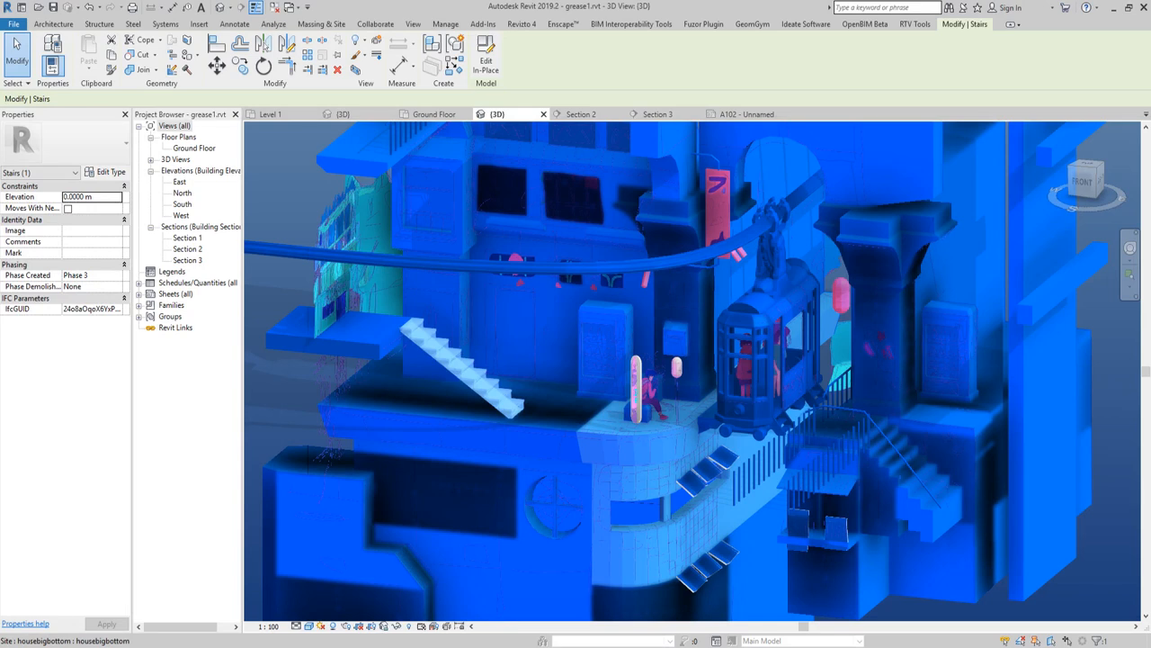
# Switch to Revit and open the Section 2 view from the Project Browser.
pyautogui.click(413, 25)
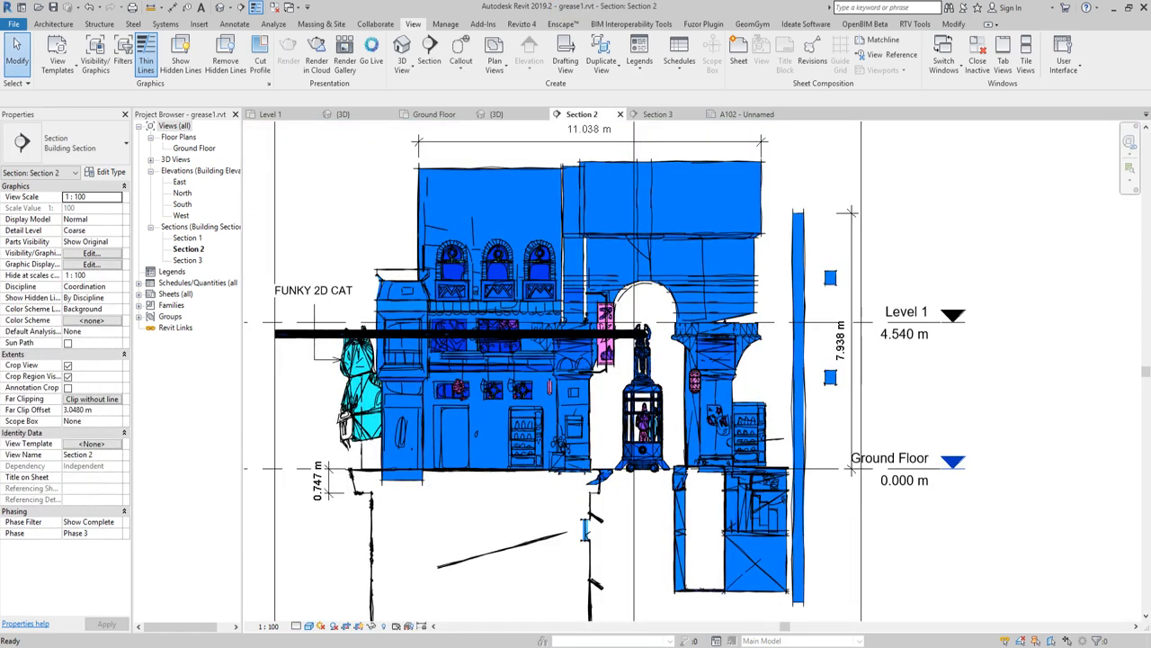
pyautogui.click(658, 114)
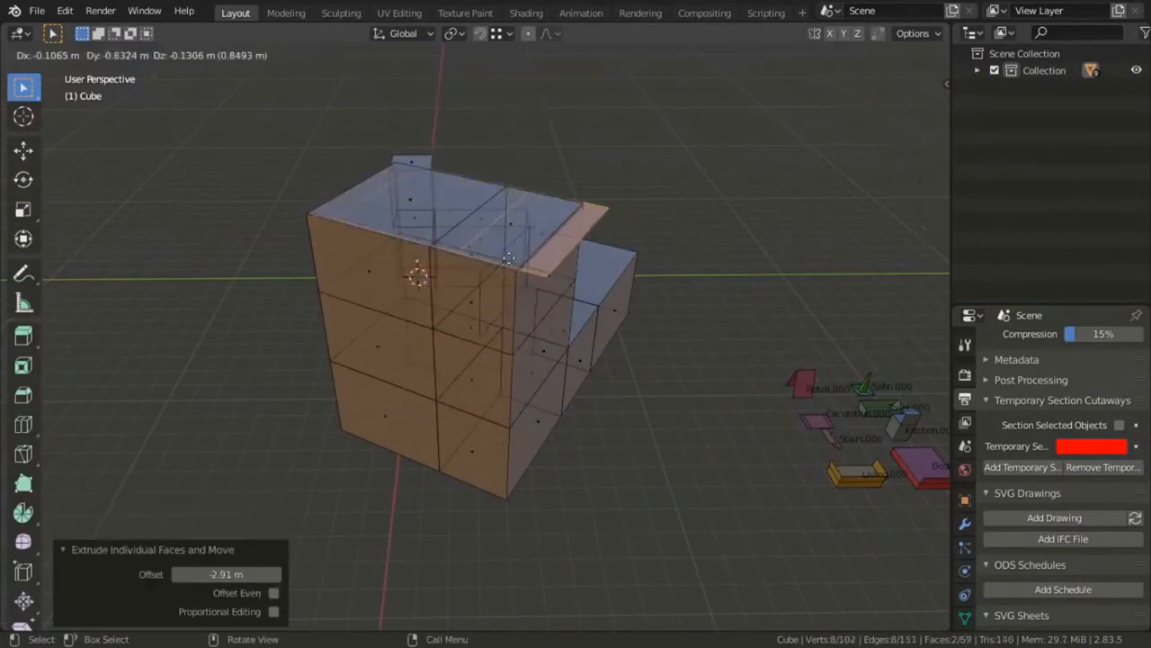
# Toggle Edit Mode on the cube to work with its faces.
pyautogui.press('Tab')
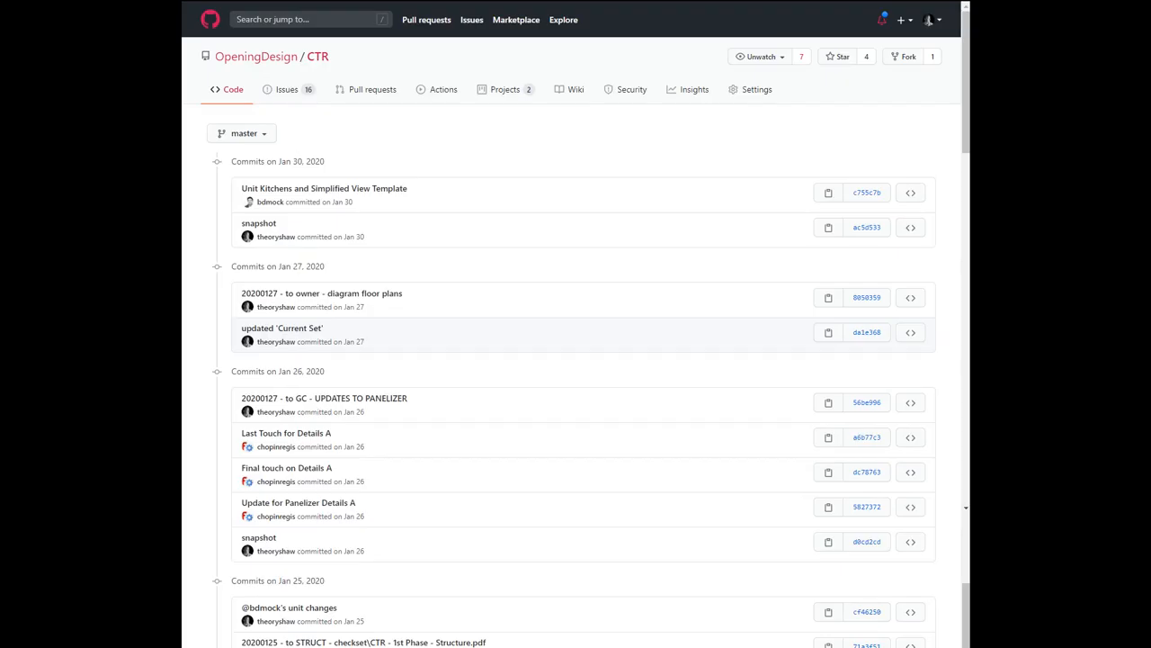
# Show the CTR repository's closed issues list, 136 items.
pyautogui.click(286, 90)
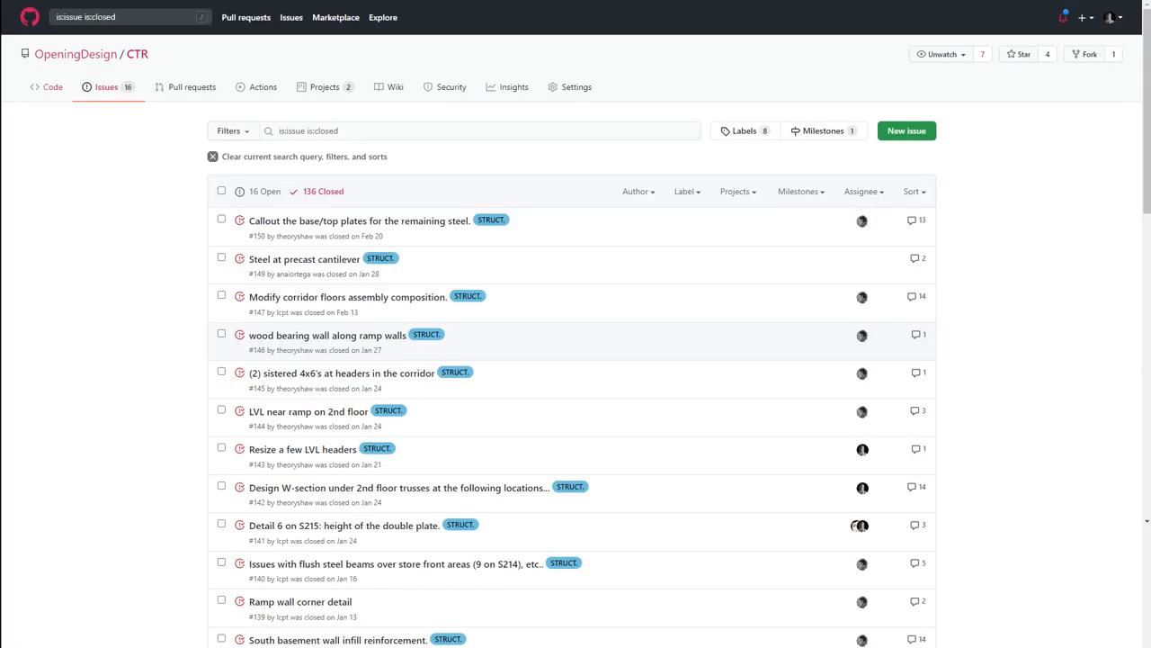